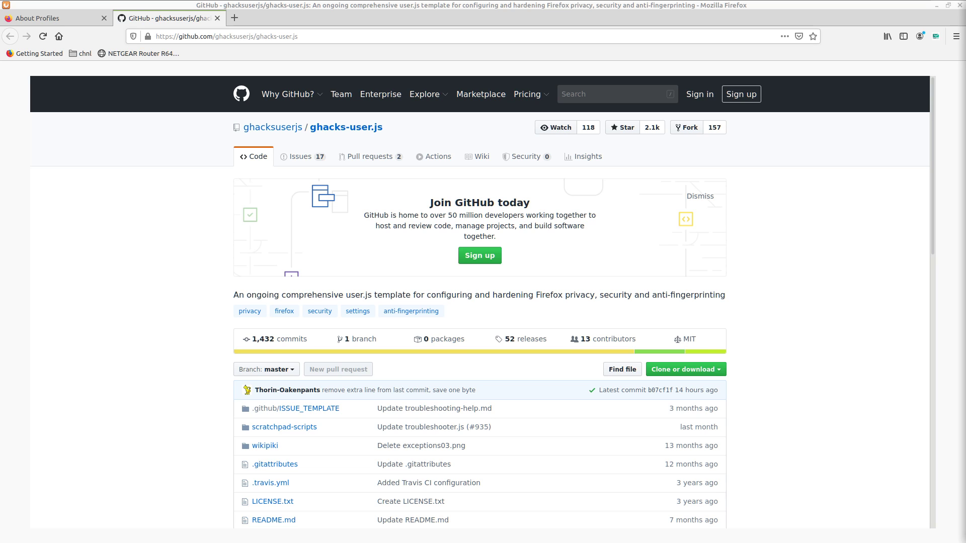
View about:profiles and inspect the Maximum_Privacy profile's directories
left_click(37, 18)
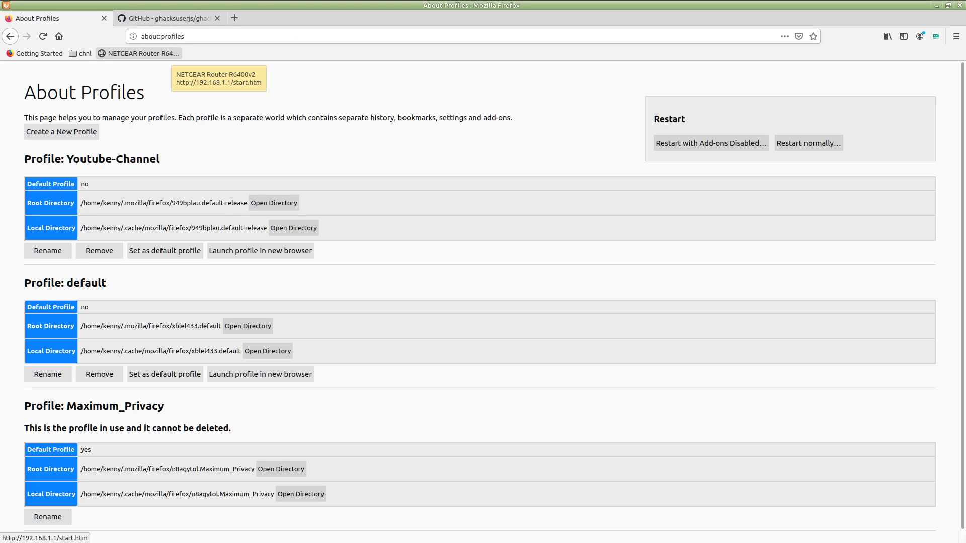
mouse_move(469, 277)
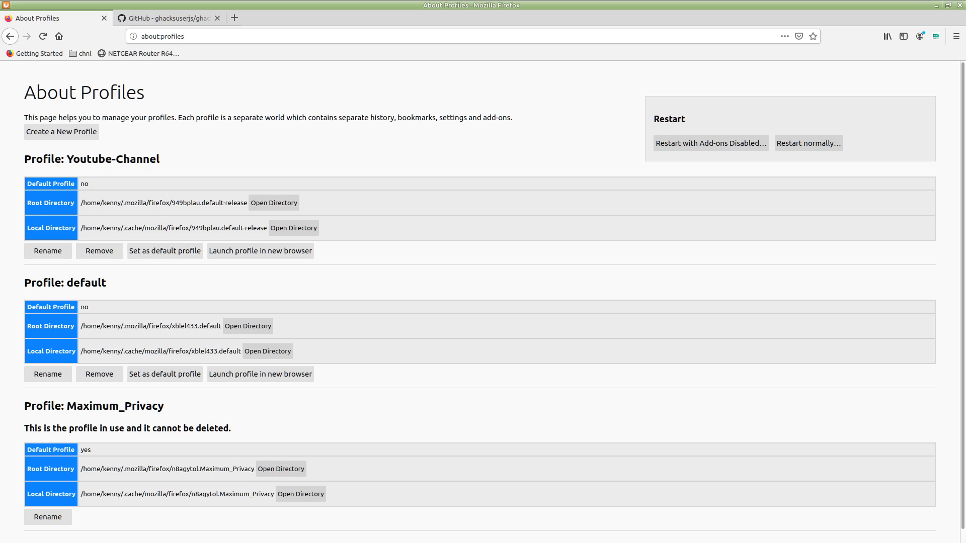
double_click(151, 325)
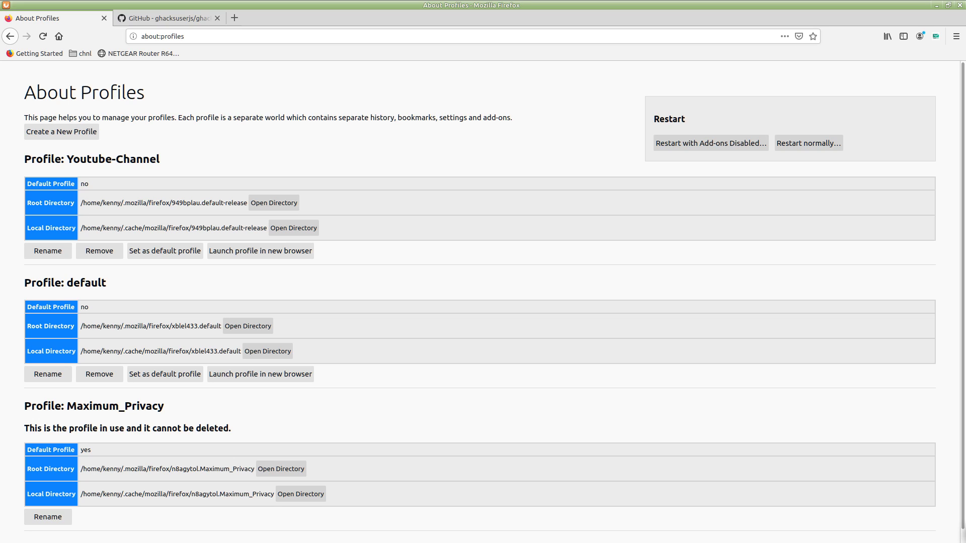
mouse_move(281, 469)
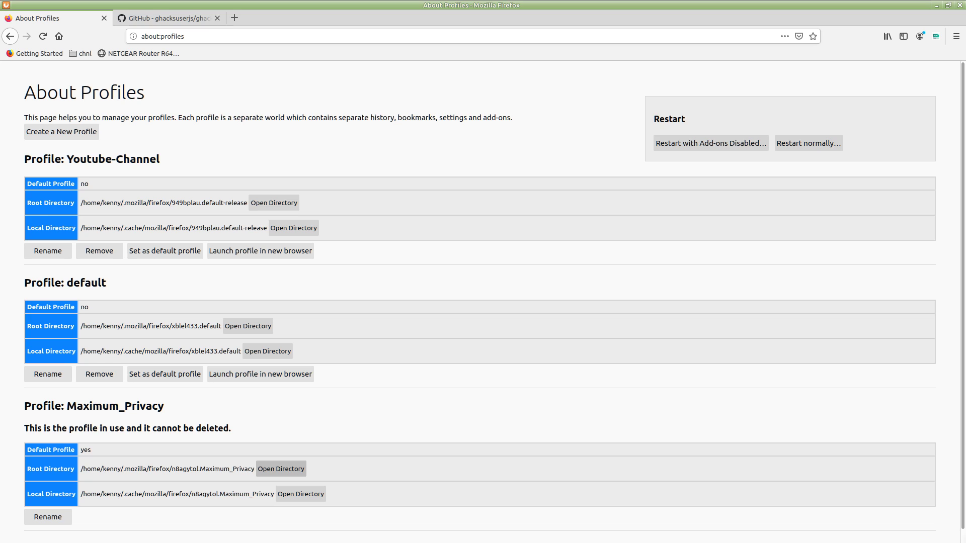
left_click(281, 469)
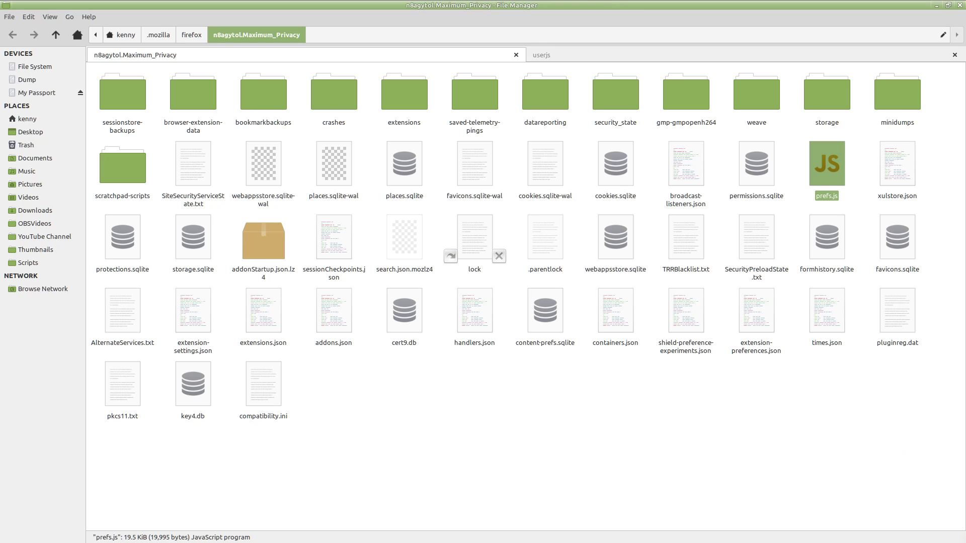
left_click(431, 462)
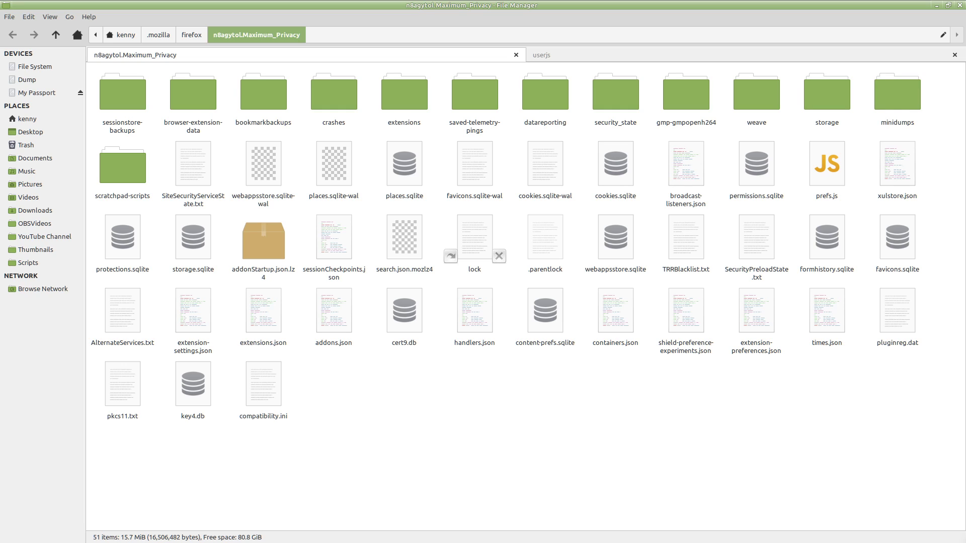
left_click(755, 93)
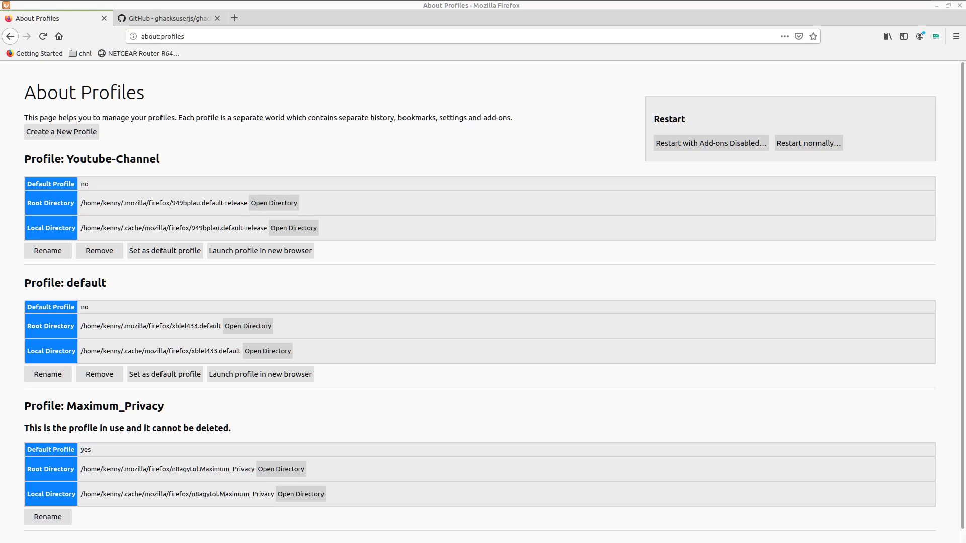
Read through the ghacks-user.js GitHub repository page, then go to Panopticlick
left_click(167, 18)
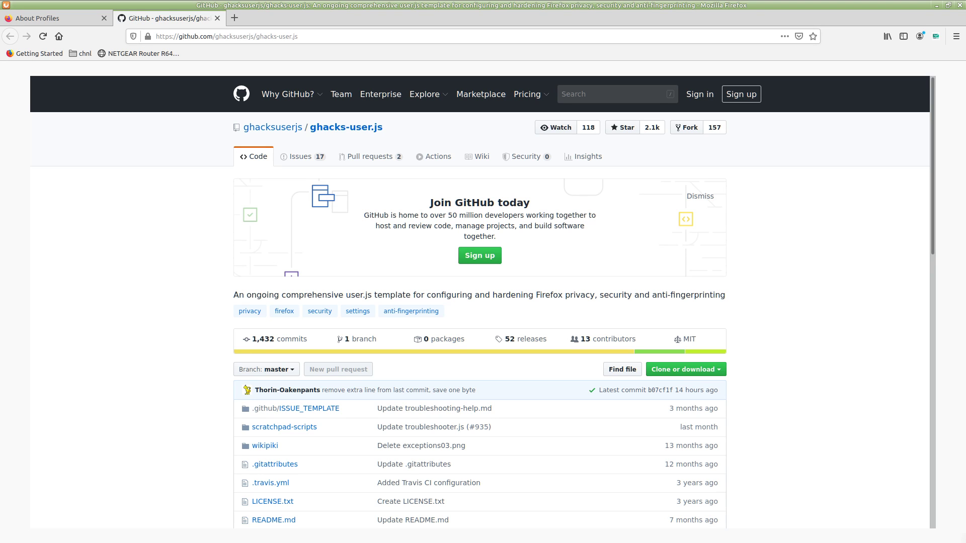
scroll("down", 3)
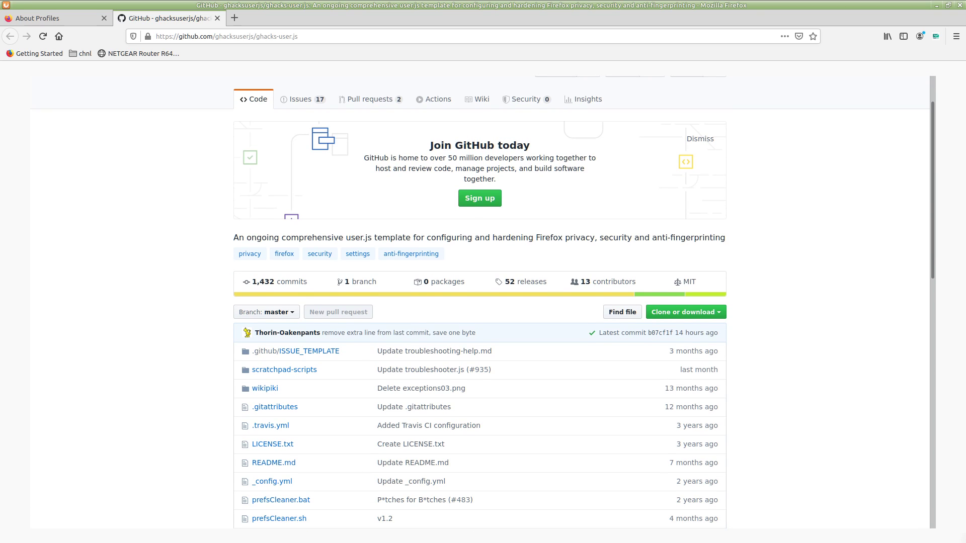
scroll("down", 3)
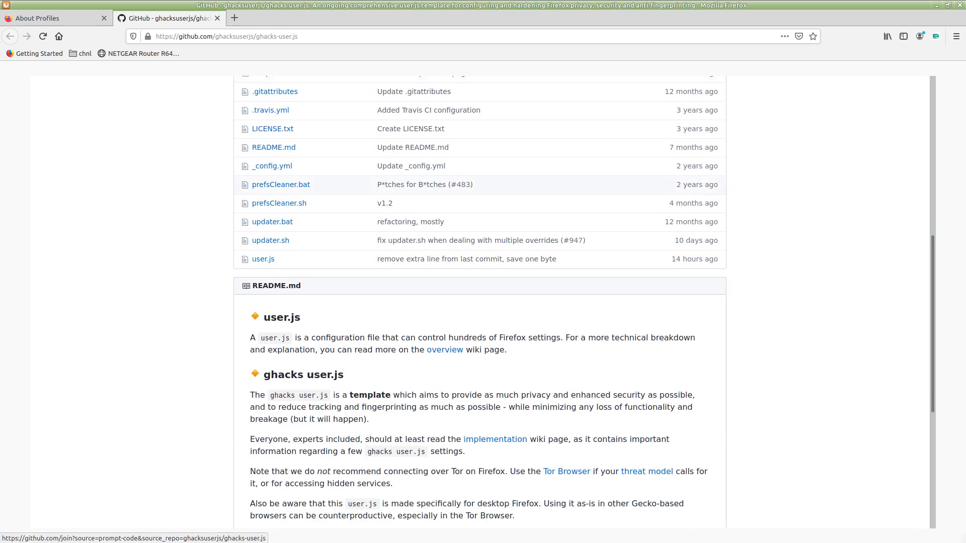
scroll("down", 3)
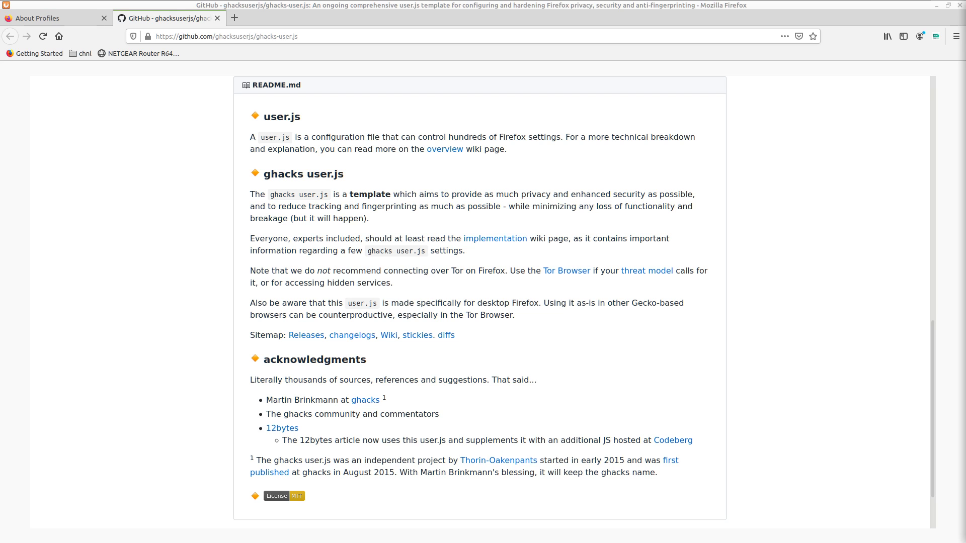
scroll("up", 3)
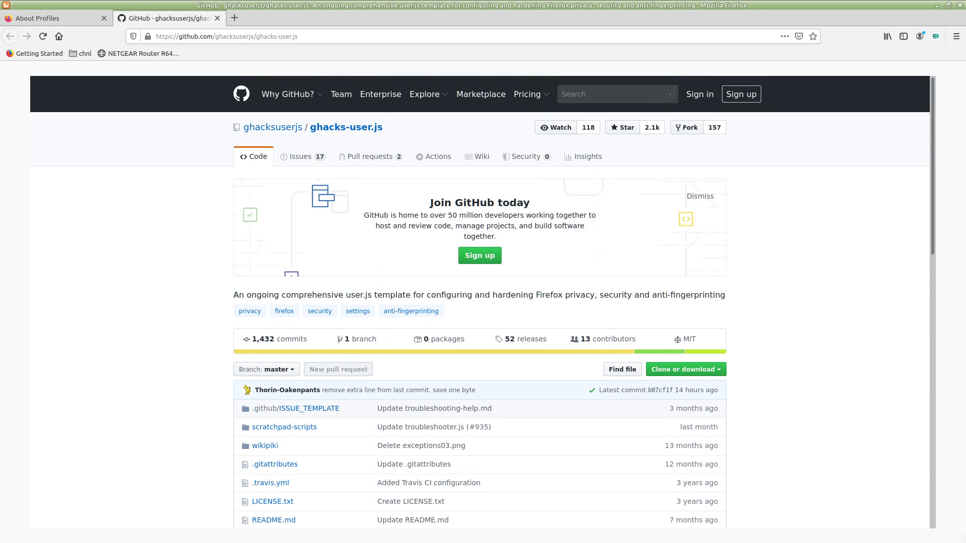
left_click(683, 369)
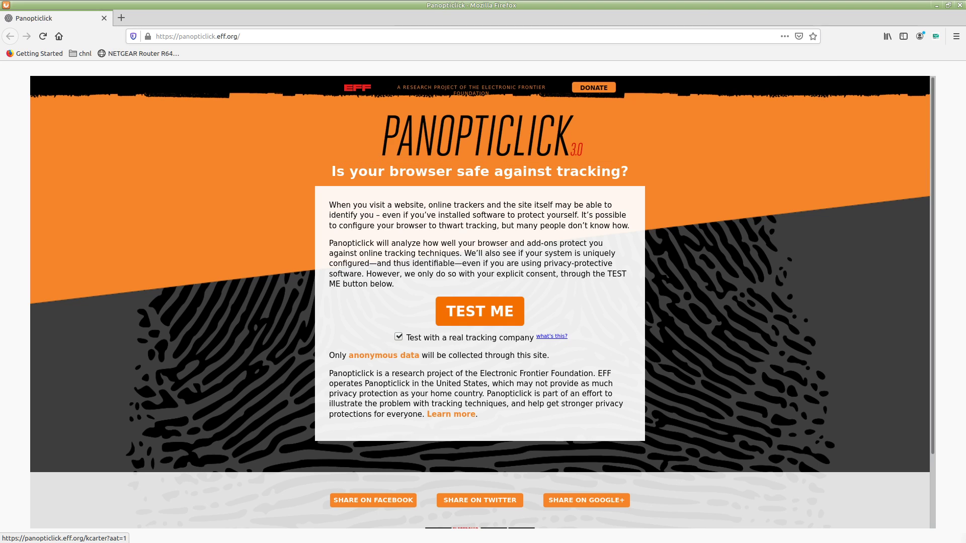
Run the Panopticlick test with 'Test with a real tracking company' enabled
left_click(398, 336)
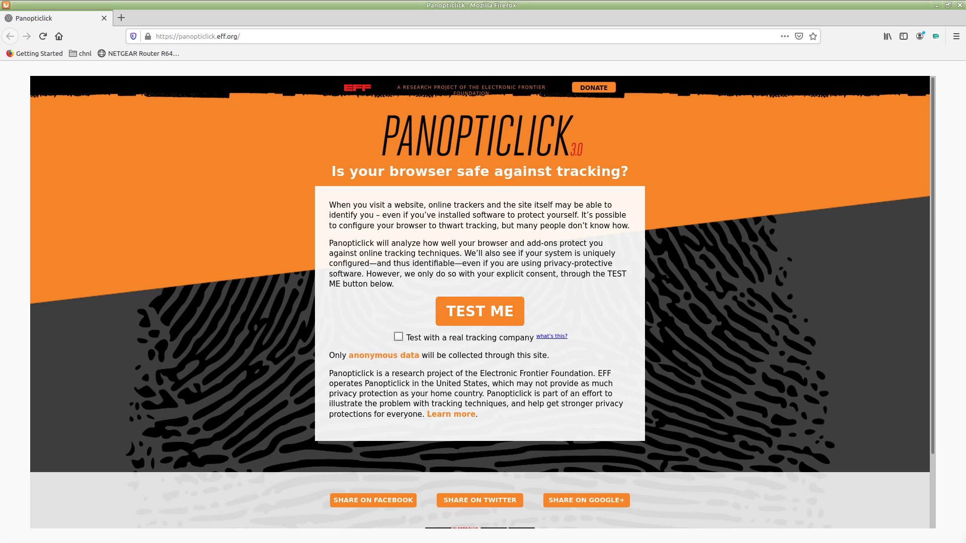
left_click(399, 336)
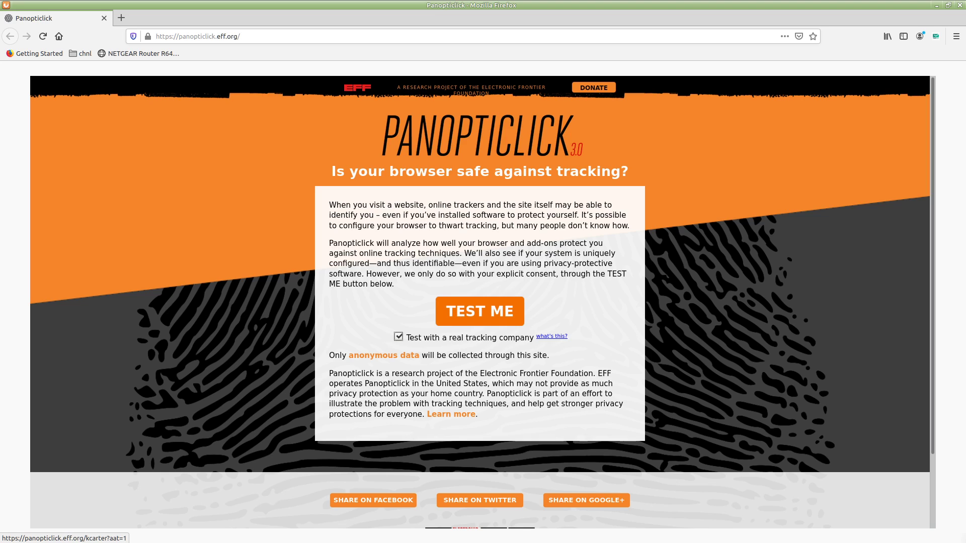
left_click(479, 311)
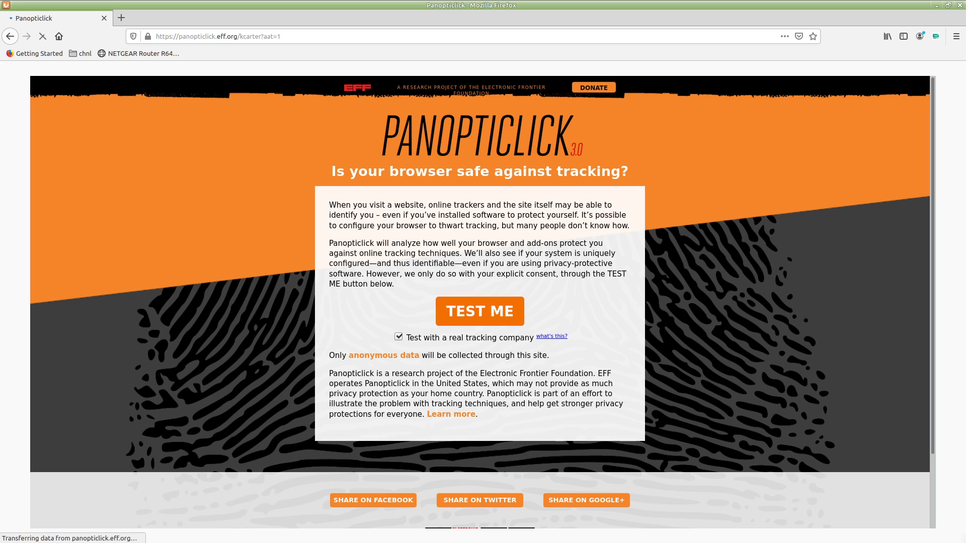
left_click(479, 311)
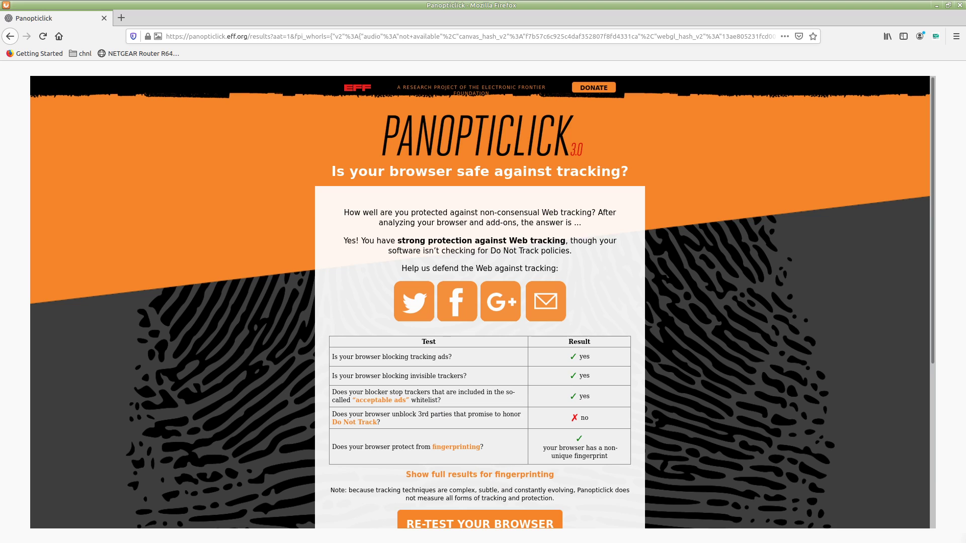
Scroll to the results table showing strong tracking protection and non-unique fingerprint
scroll("down", 3)
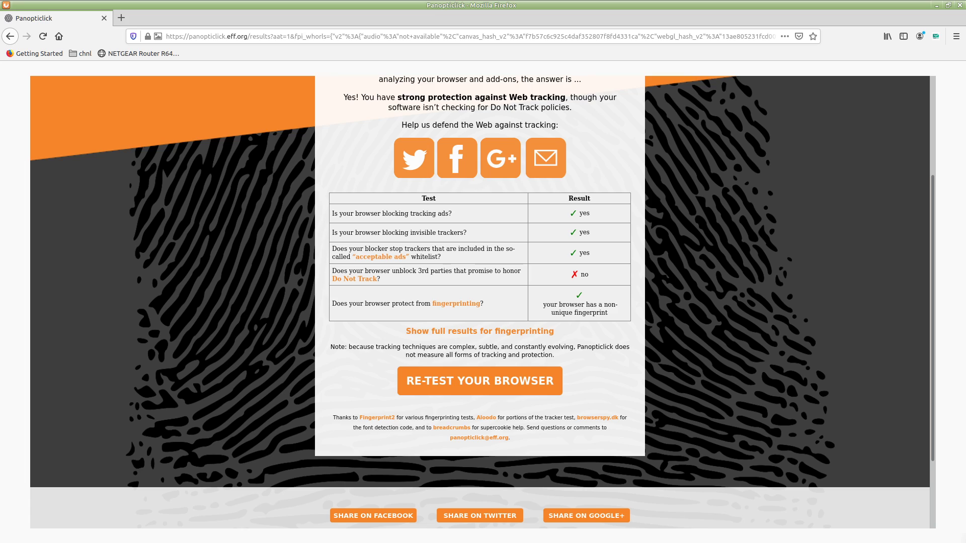
double_click(426, 275)
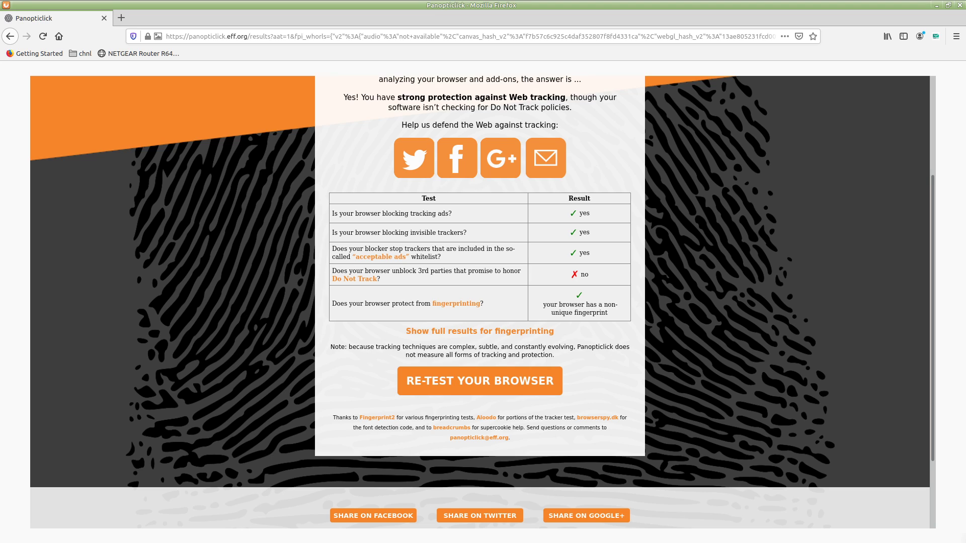
mouse_move(480, 331)
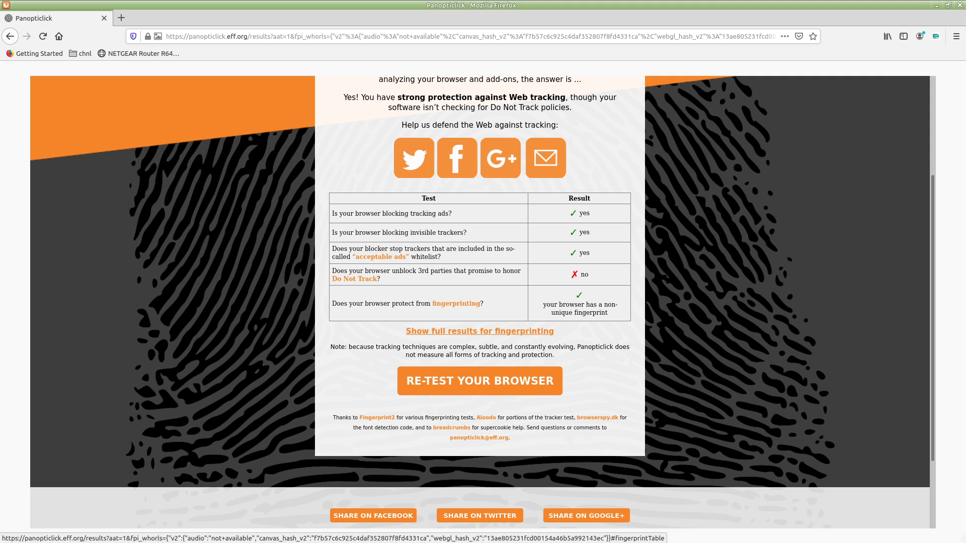
Scroll through the fingerprint table: one in 2049.27 browsers, 11.0 bits
scroll("down", 3)
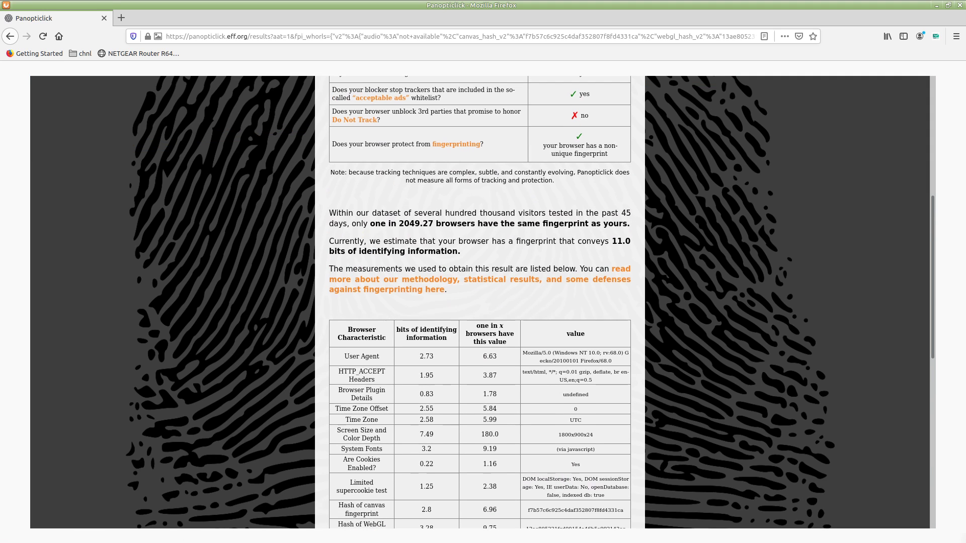
scroll("up", 3)
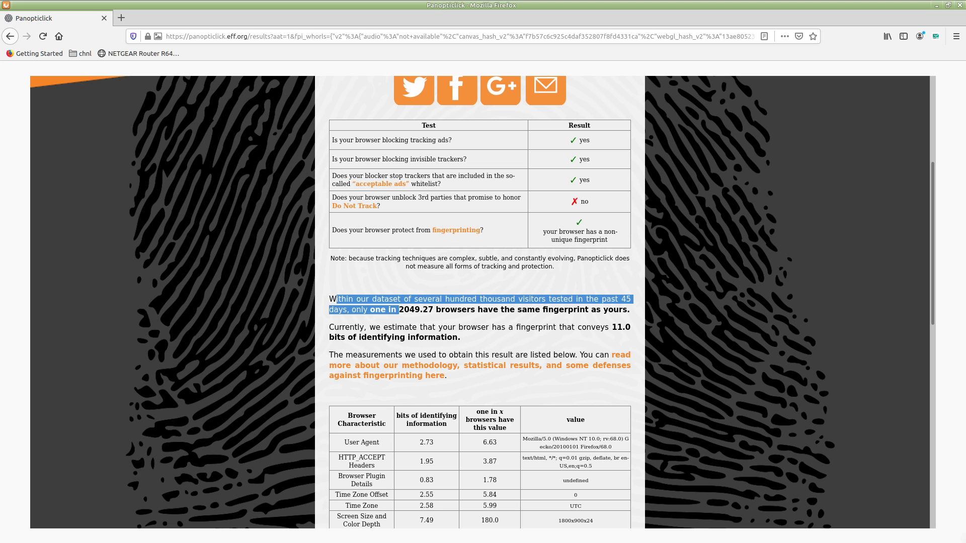
scroll("down", 3)
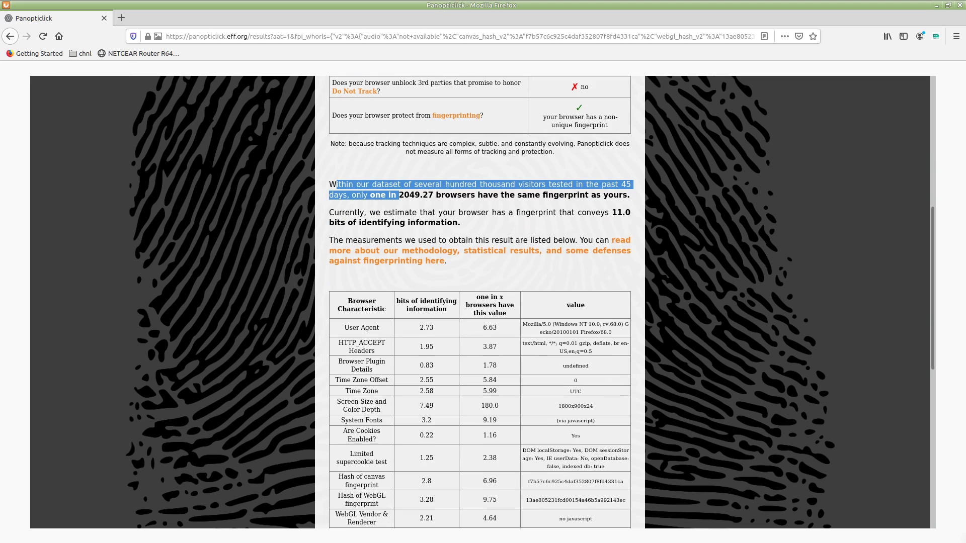